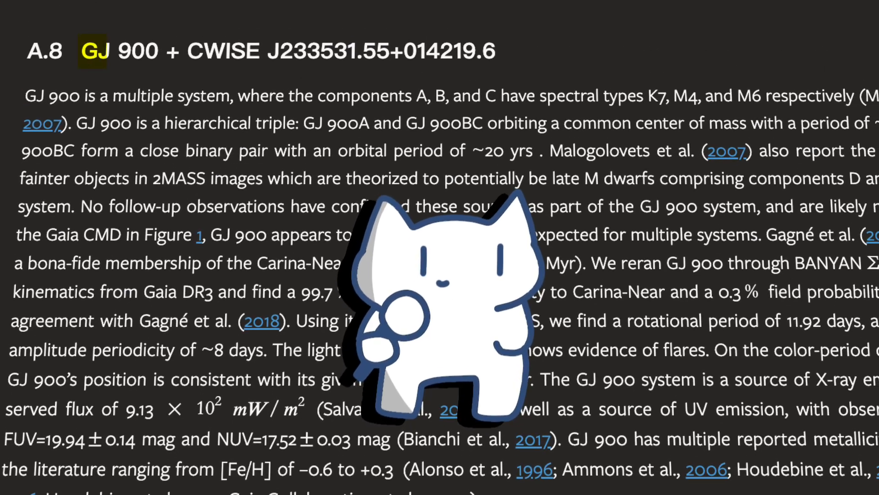
{"action": "scroll", "scroll_direction": "up", "scroll_amount": 3}
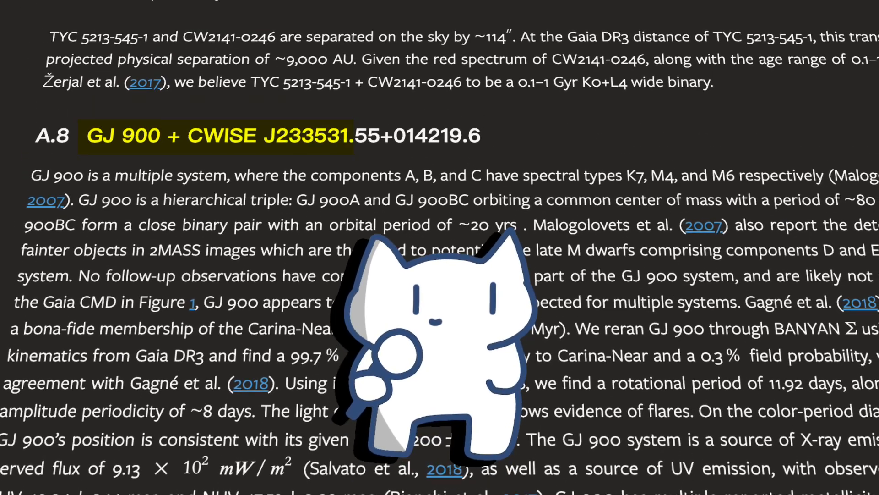